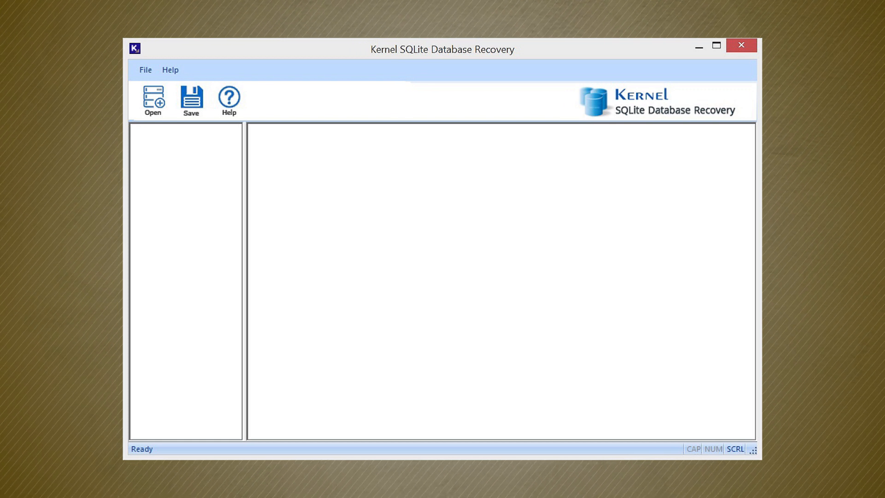
# - Open the Database Selection dialog from the toolbar's Open button
pyautogui.click(153, 100)
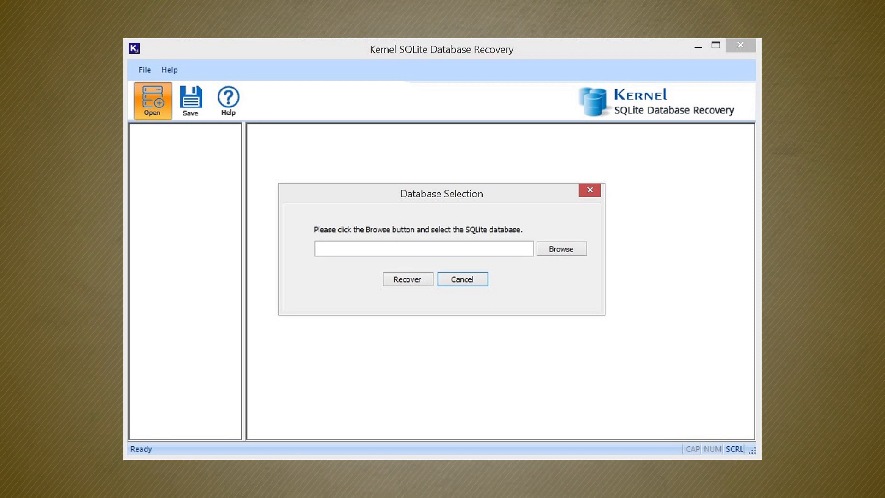
# - Browse to Census.db and recover it
pyautogui.click(560, 248)
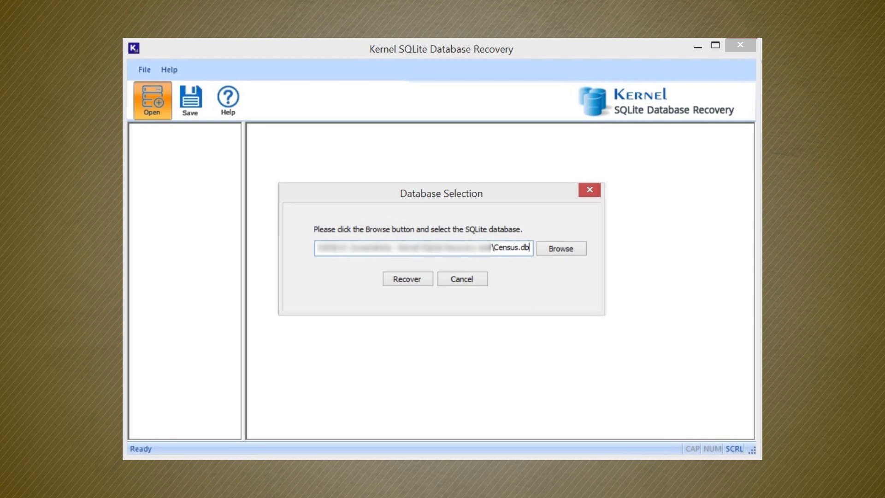
pyautogui.click(407, 278)
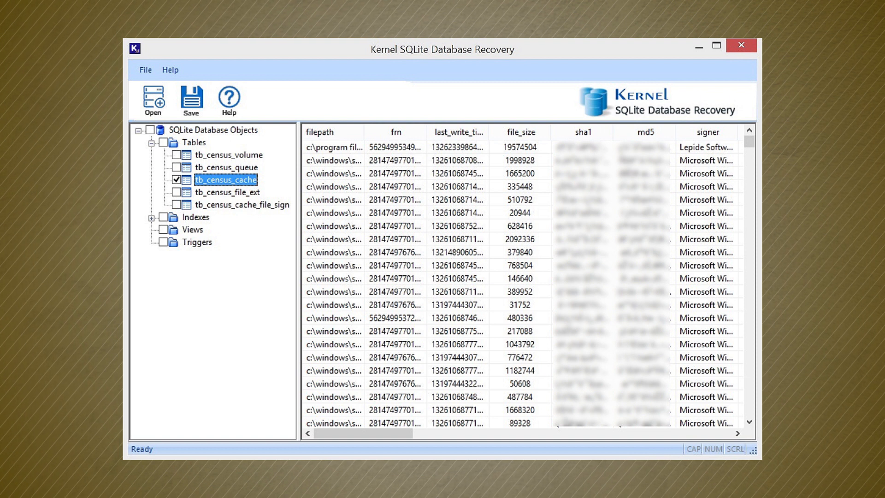
# - Start saving the checked tb_census_cache table via the Save button
pyautogui.click(191, 101)
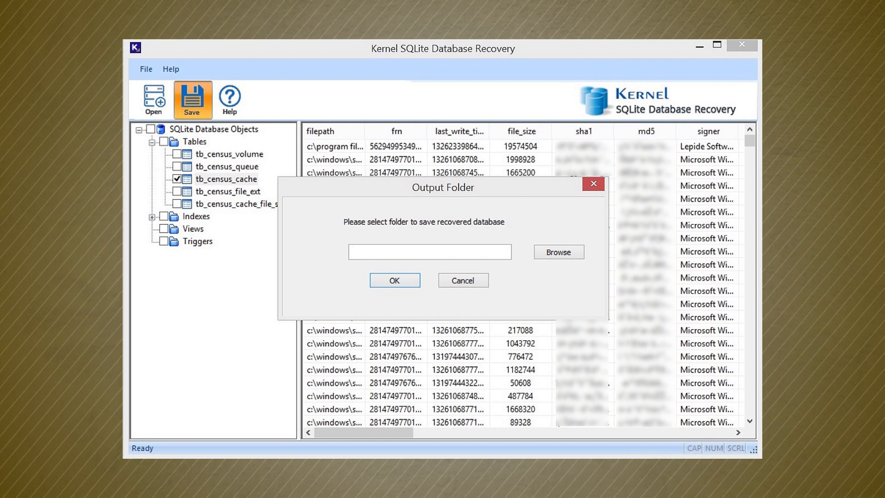
# - Choose Documents as the output folder and save the recovered table there
pyautogui.click(558, 252)
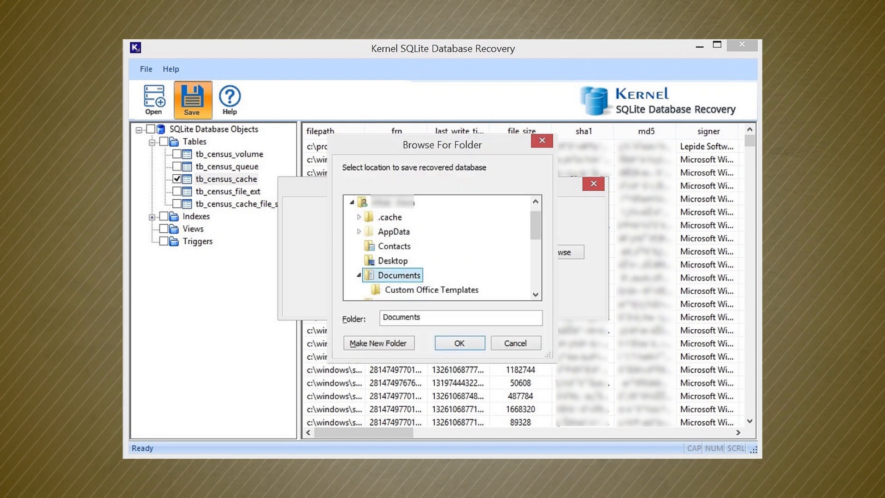
pyautogui.click(458, 342)
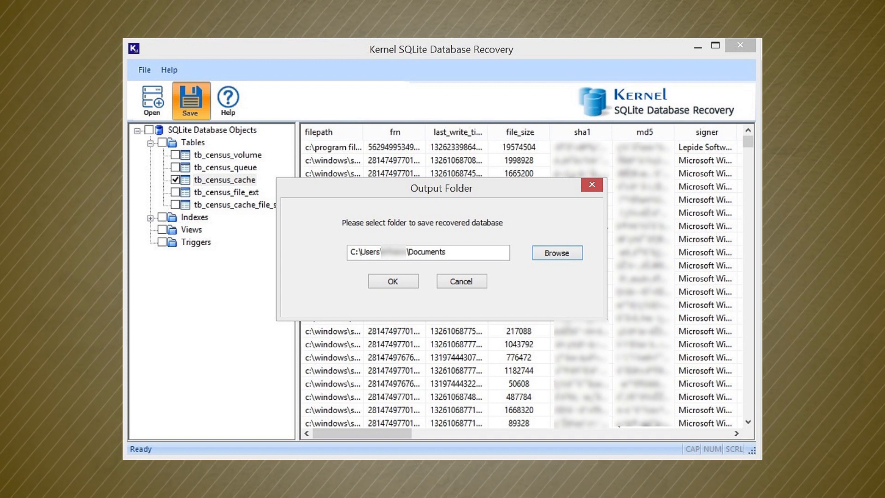
pyautogui.click(392, 280)
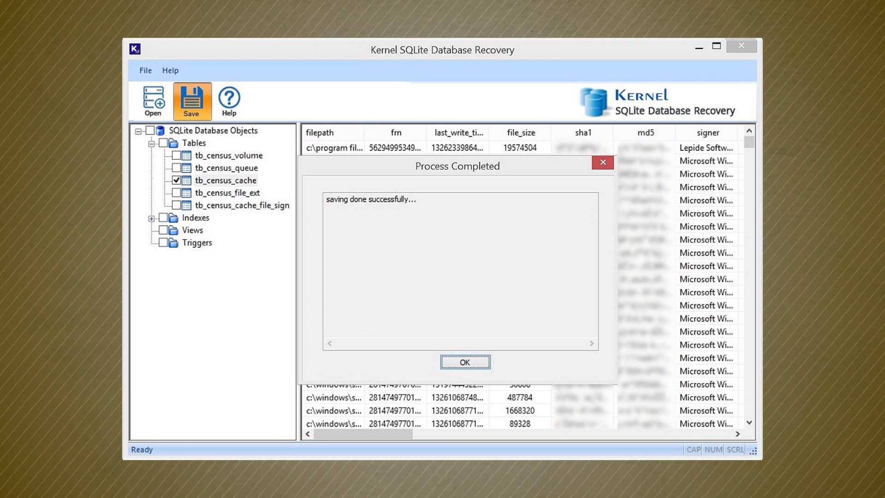
# - Dismiss the 'saving done successfully' Process Completed message
pyautogui.click(465, 361)
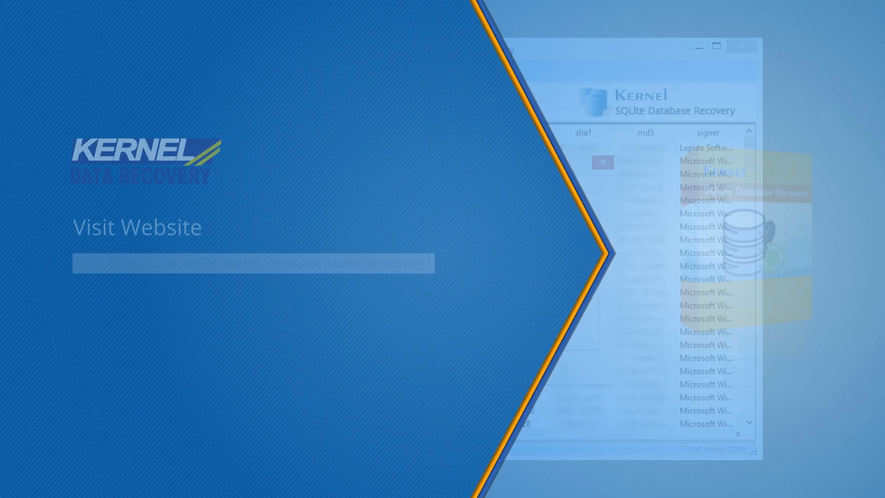